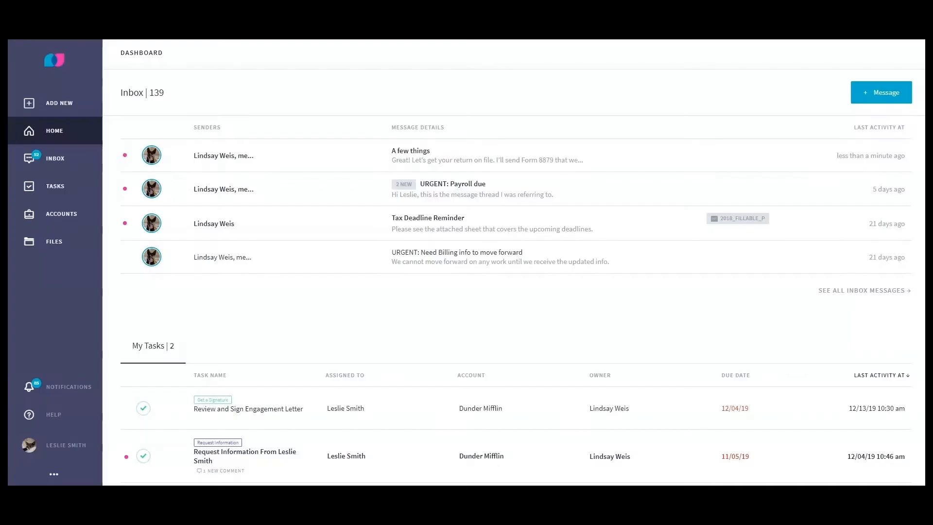
pyautogui.moveTo(428, 241)
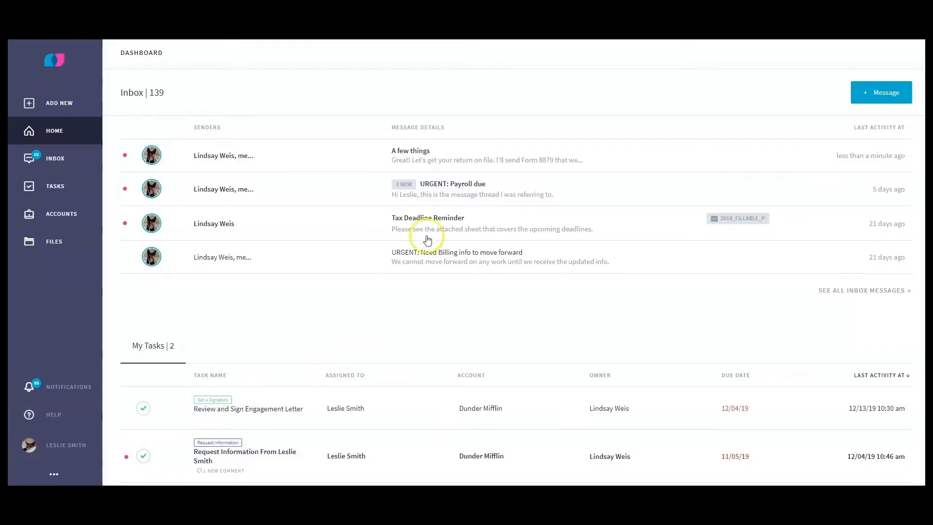
pyautogui.moveTo(465, 169)
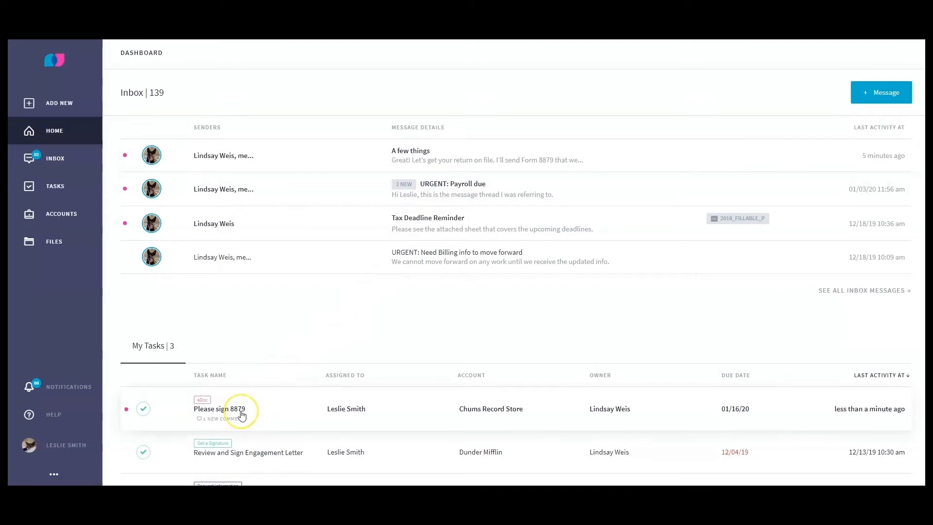
# Step: Comment "Do I need to sign an 8879 every year?" on the Please sign 8879 task and reveal Lindsay's reply
pyautogui.click(219, 409)
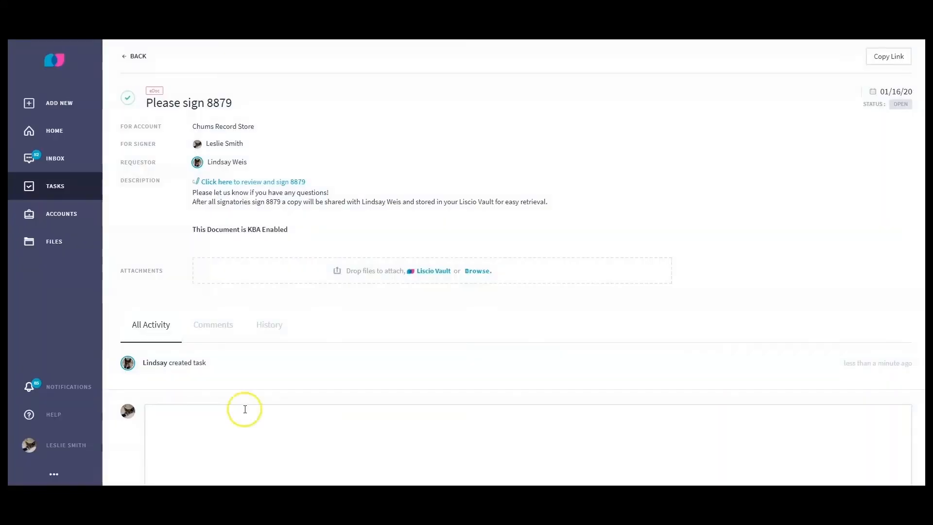
pyautogui.scroll(-3)
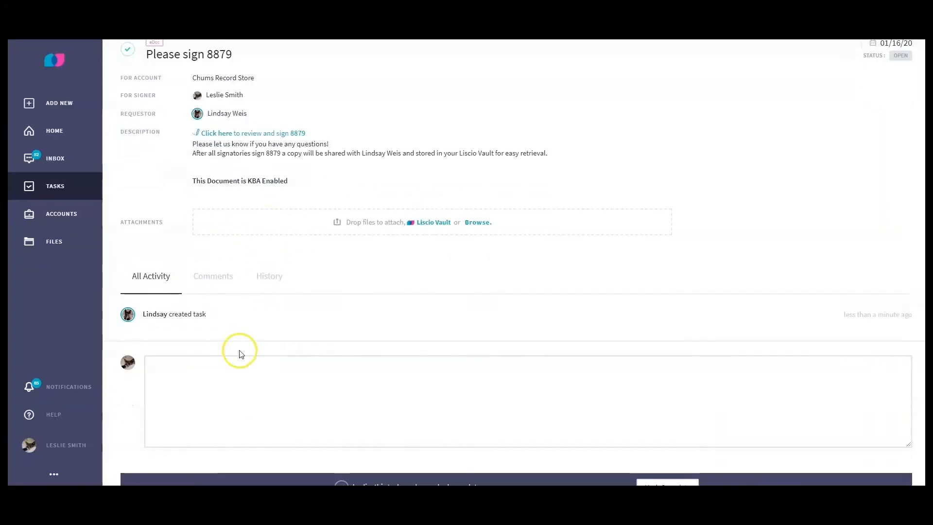
pyautogui.write('Do I need to sign an 8879 e')
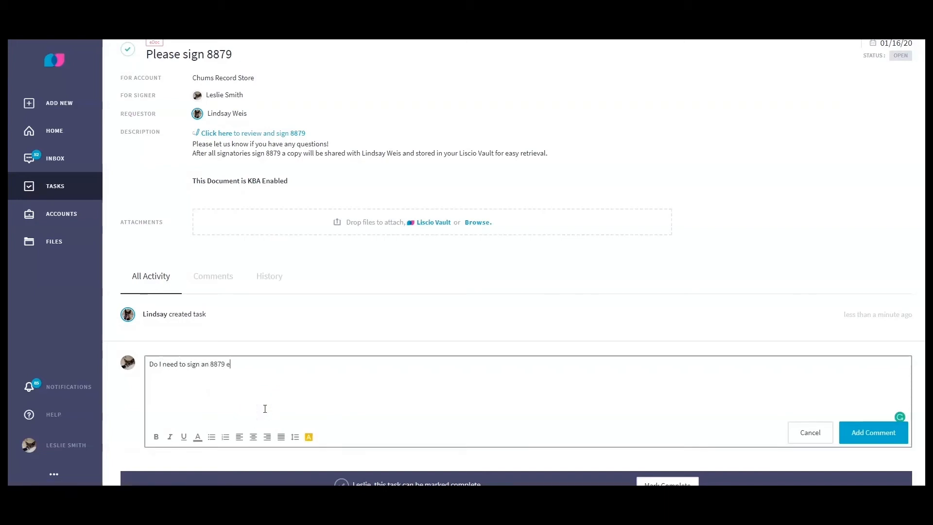
pyautogui.write('very year?')
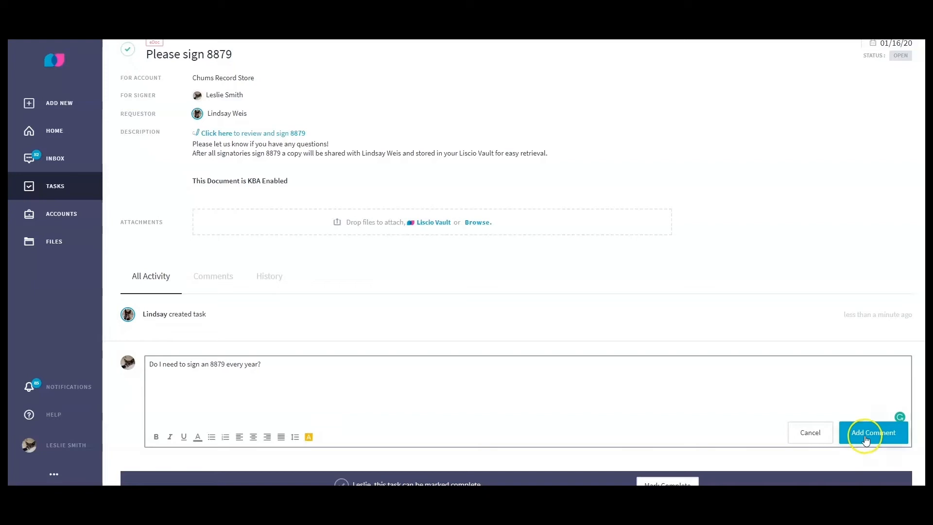
pyautogui.click(873, 432)
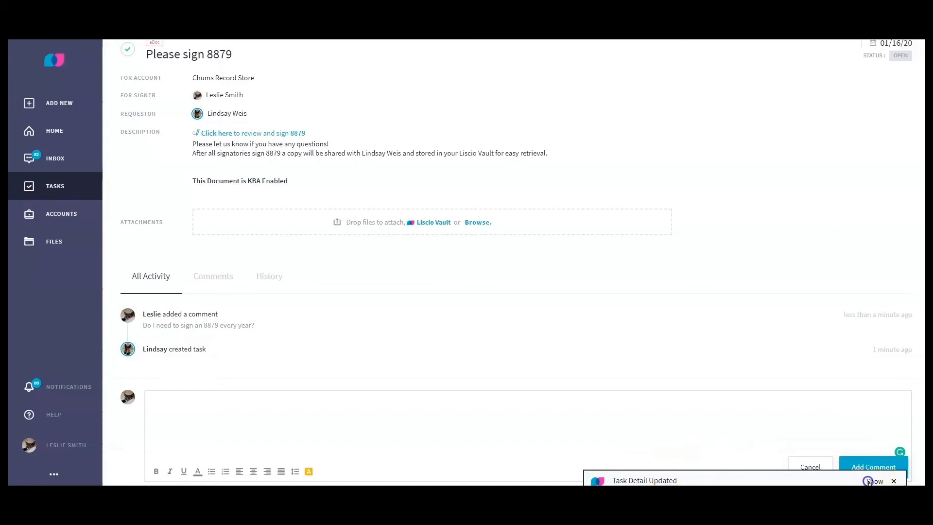
pyautogui.click(873, 466)
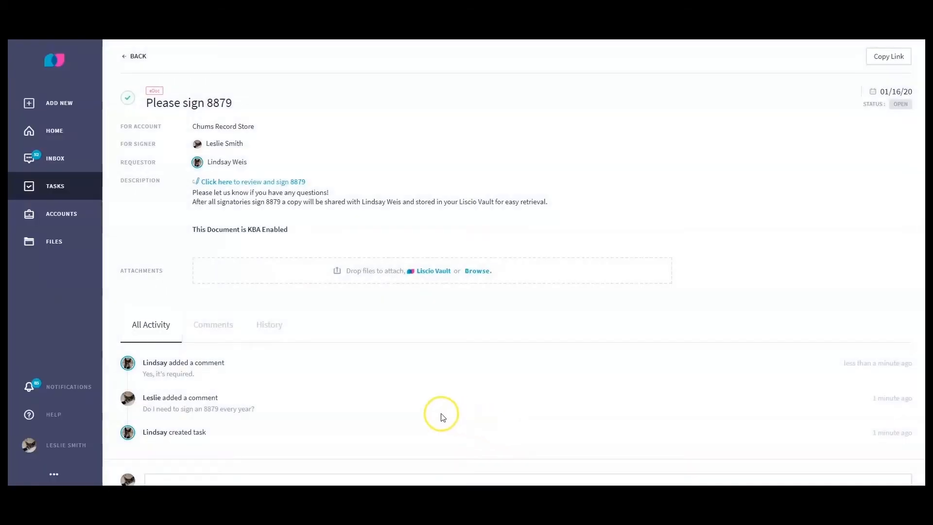
pyautogui.moveTo(441, 416)
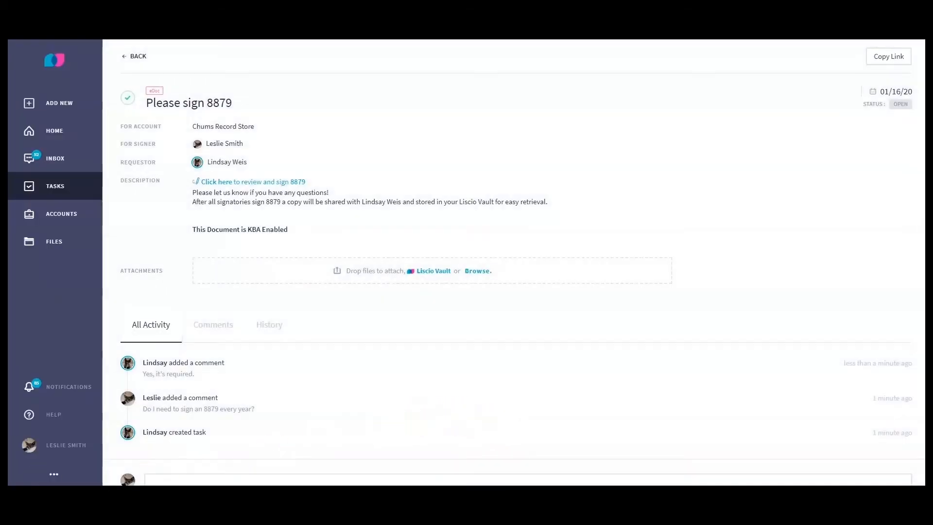
pyautogui.moveTo(305, 228)
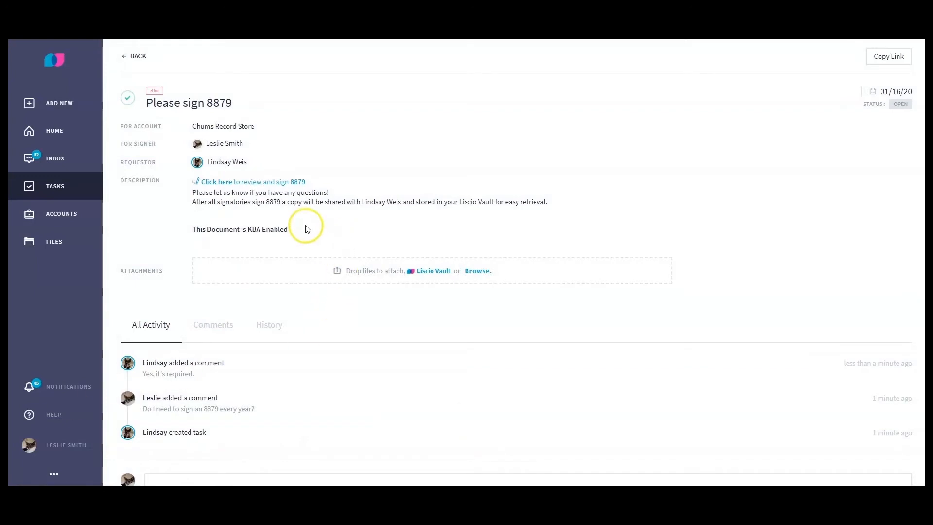
pyautogui.moveTo(288, 185)
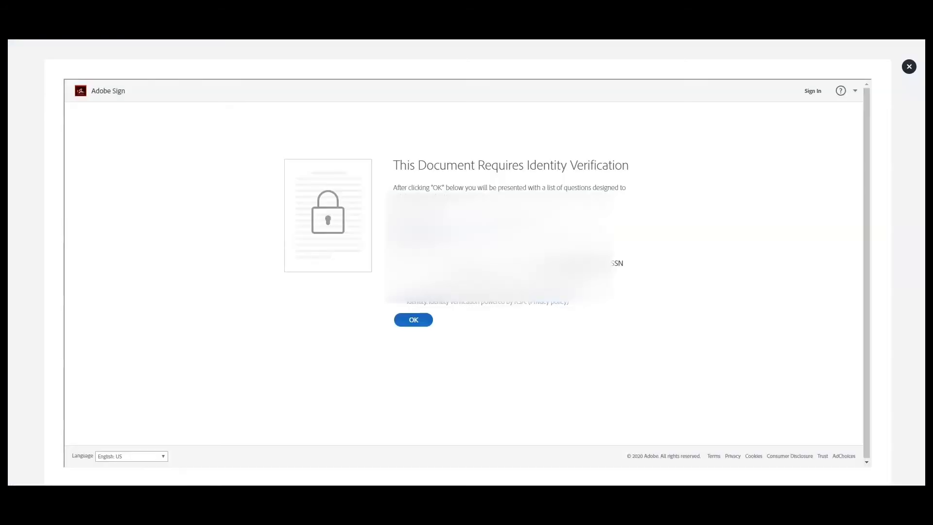
pyautogui.moveTo(141, 123)
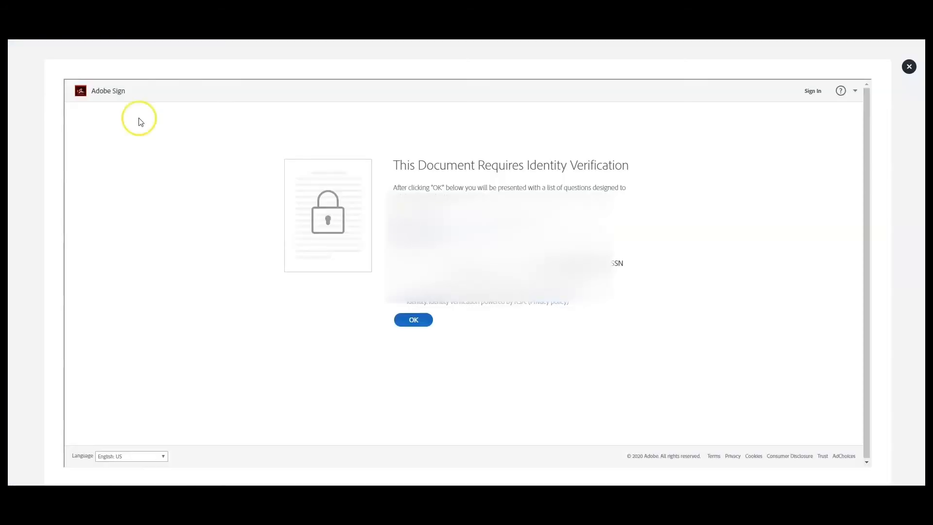
# Step: Answer and submit the identity verification questions so Form 8879 opens for signing
pyautogui.click(413, 320)
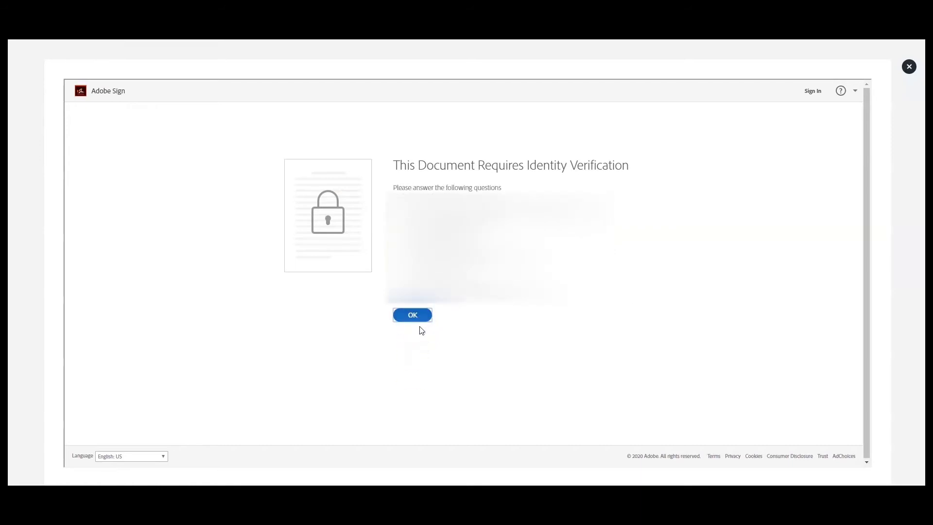
pyautogui.click(412, 315)
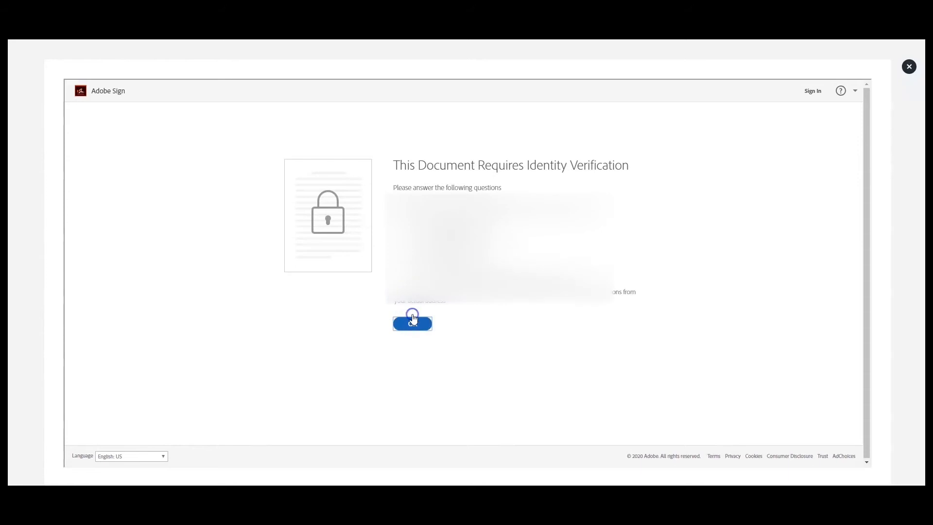
pyautogui.click(412, 323)
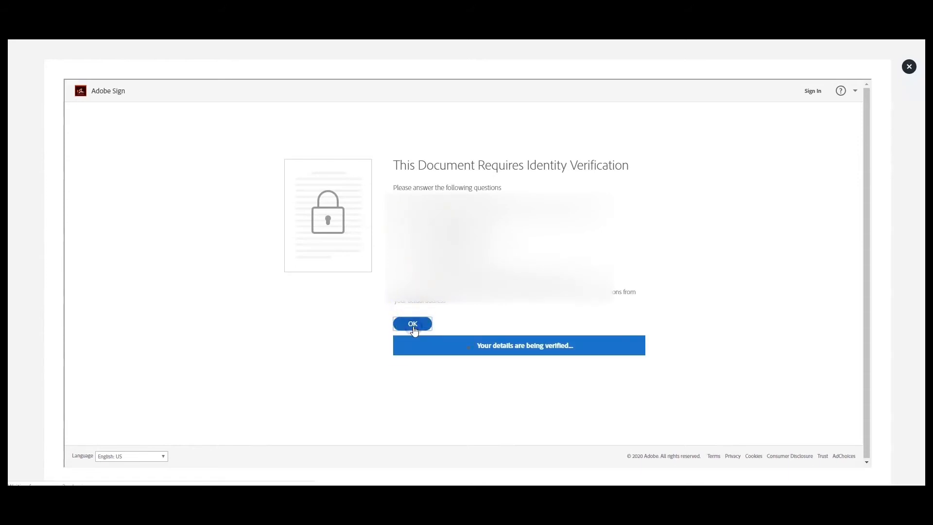
pyautogui.click(412, 322)
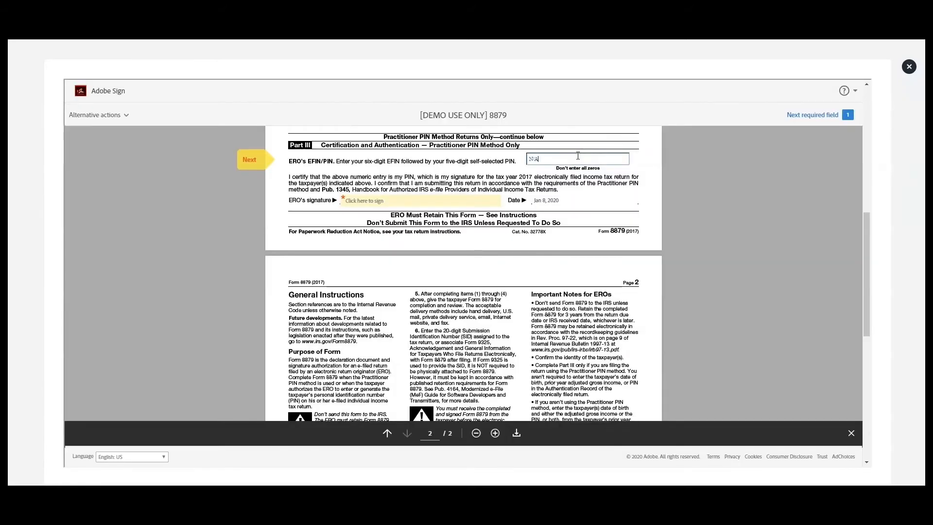
pyautogui.click(364, 200)
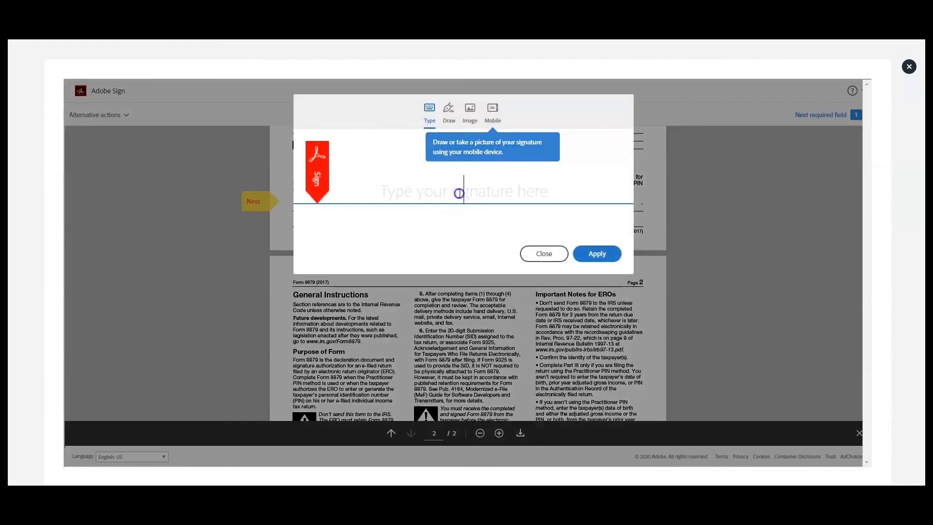
pyautogui.write('Leslie Smith')
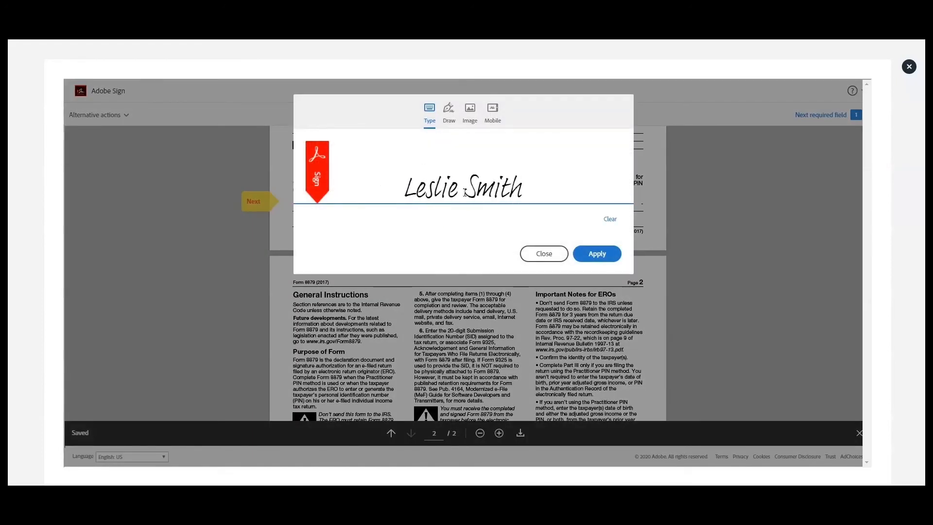
pyautogui.click(596, 253)
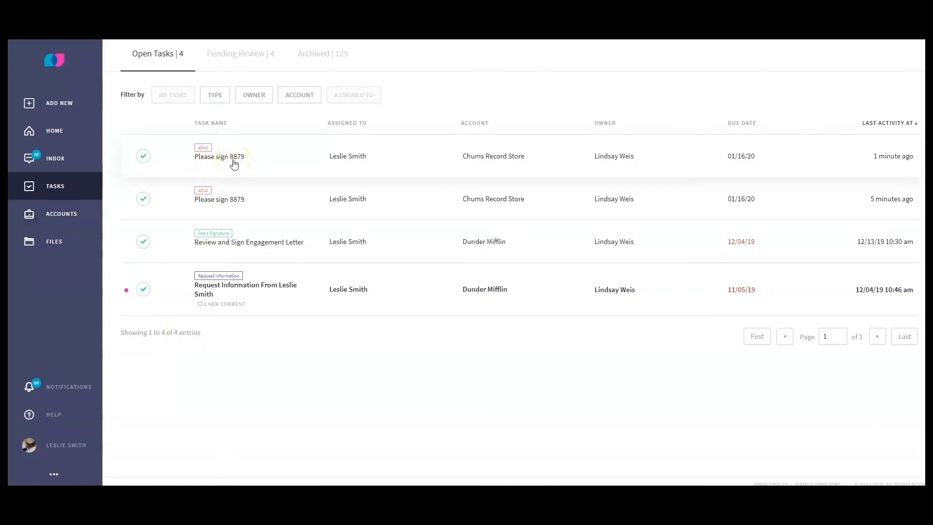
# Step: View the in-review Please sign 8879 task with its attached f8879_signed.pdf
pyautogui.click(218, 156)
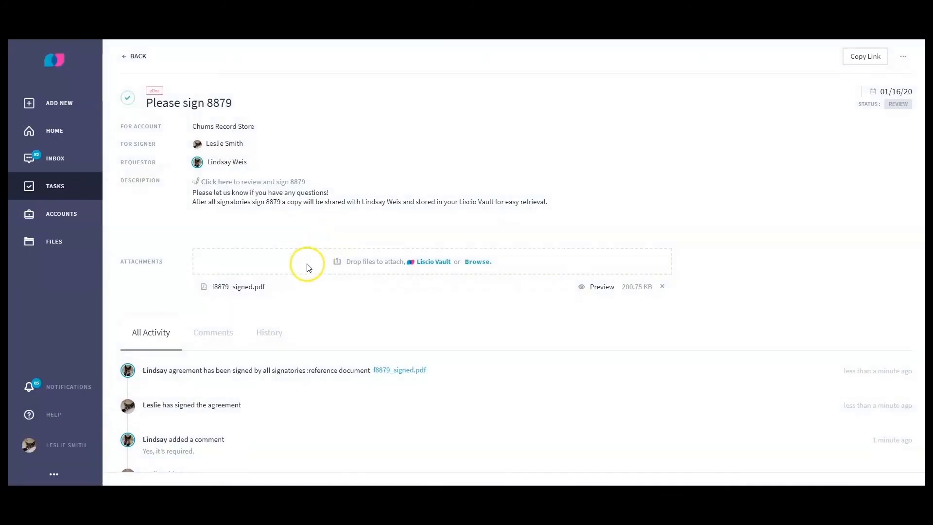
pyautogui.click(602, 286)
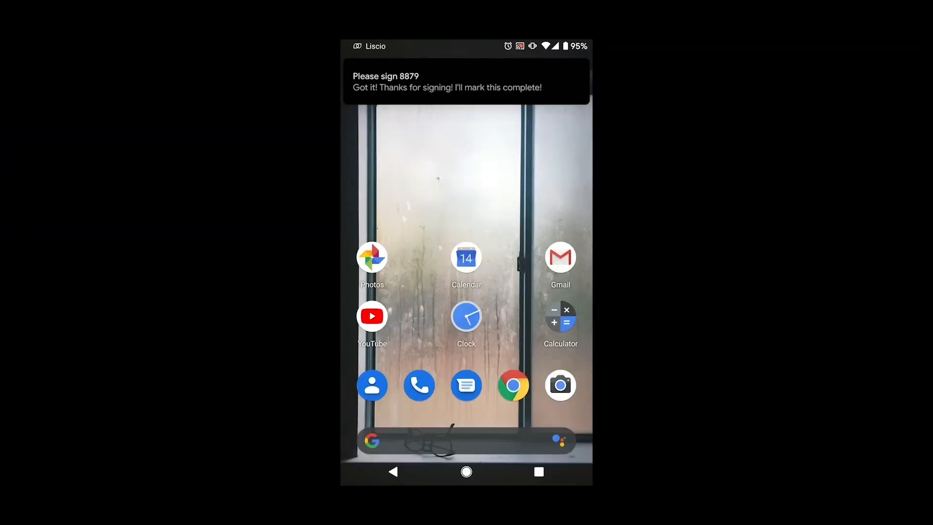
# Step: From the phone notification, reach the Please sign 8879 task showing Lindsay's thank-you comment
pyautogui.click(465, 82)
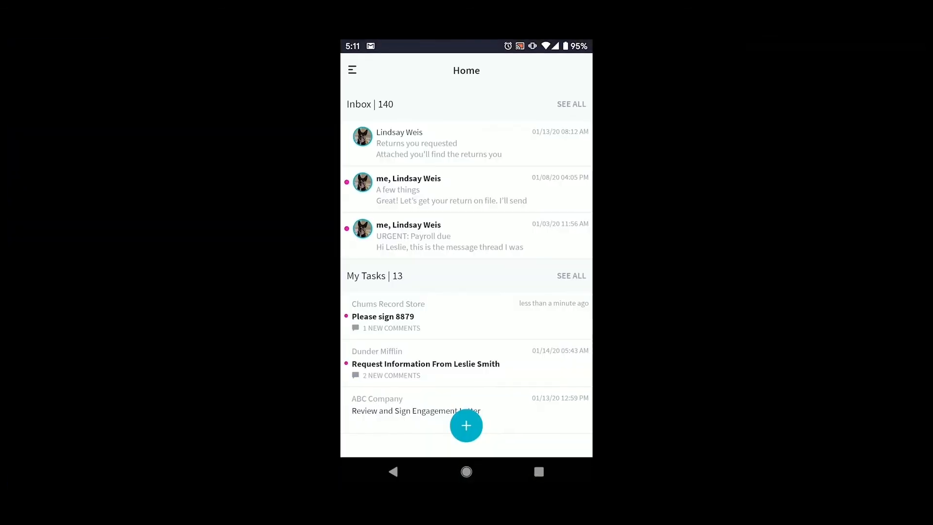
pyautogui.click(383, 316)
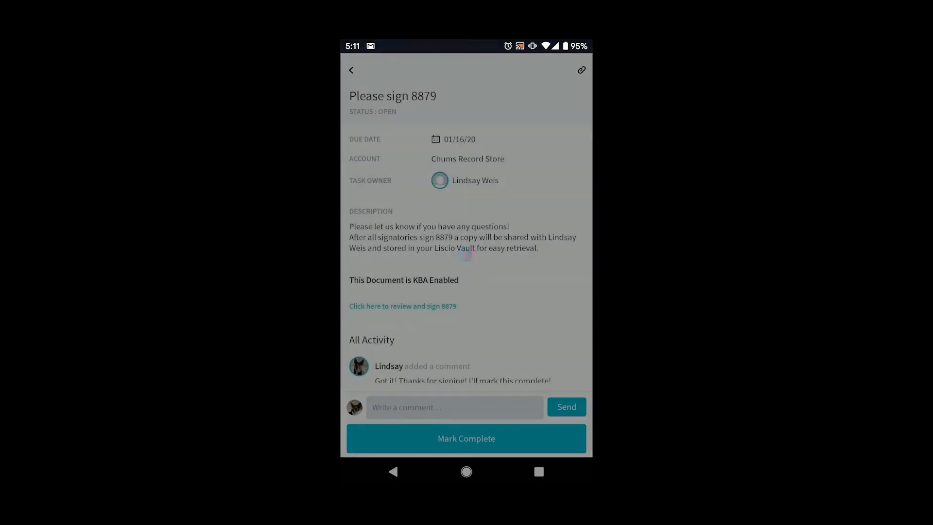